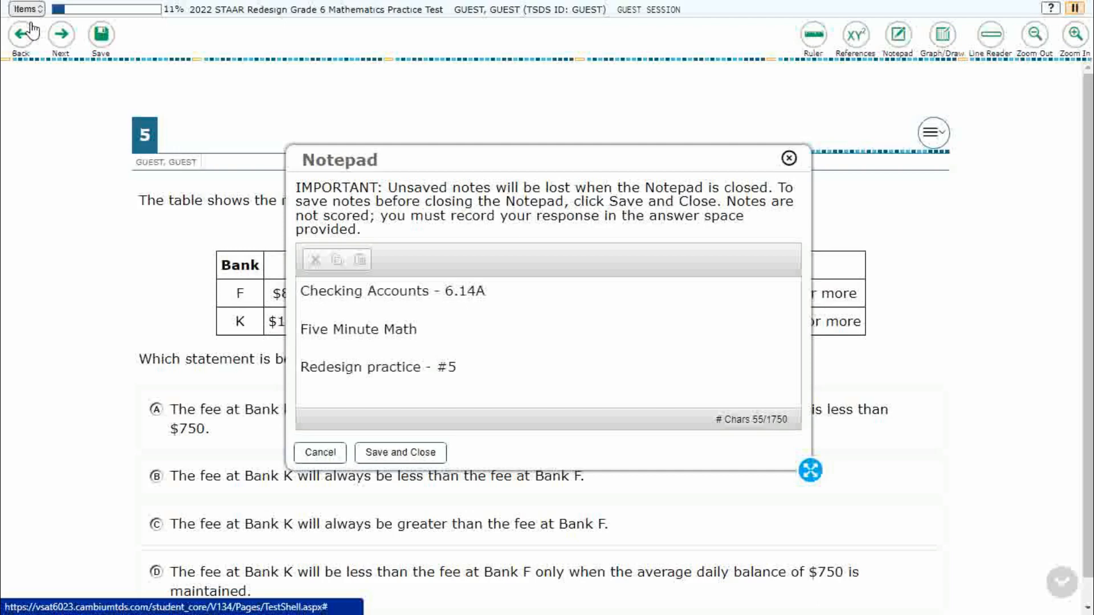
# Step: Close the Notepad and bring up the Graph Paper overlay over question 5
pyautogui.click(788, 158)
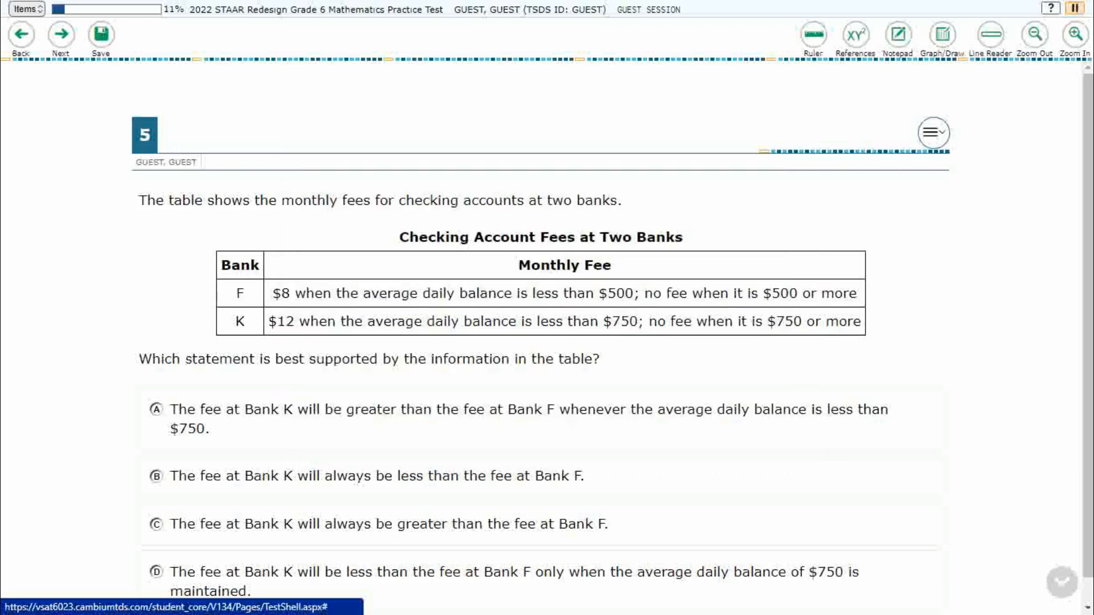
pyautogui.scroll(-3)
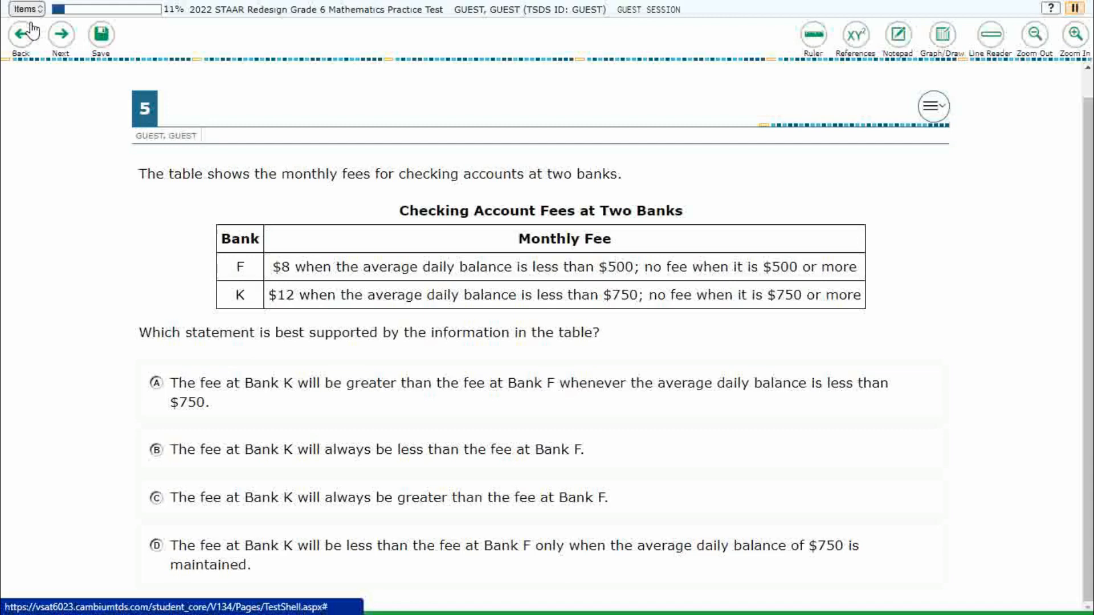
pyautogui.click(940, 32)
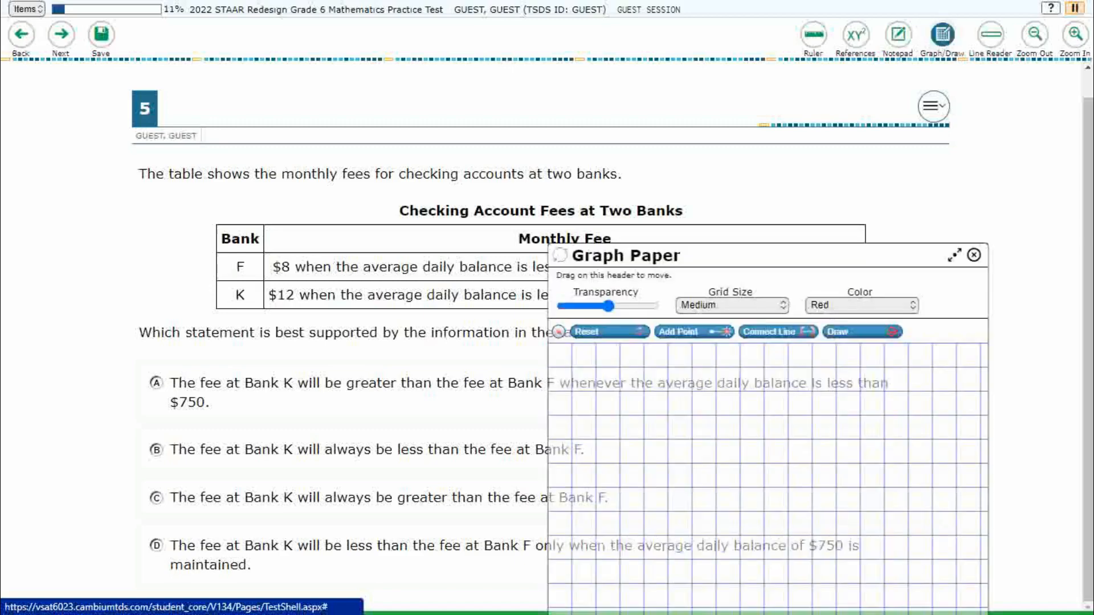
# Step: Expand the Graph Paper over the whole page and make its grid nearly transparent
pyautogui.click(952, 256)
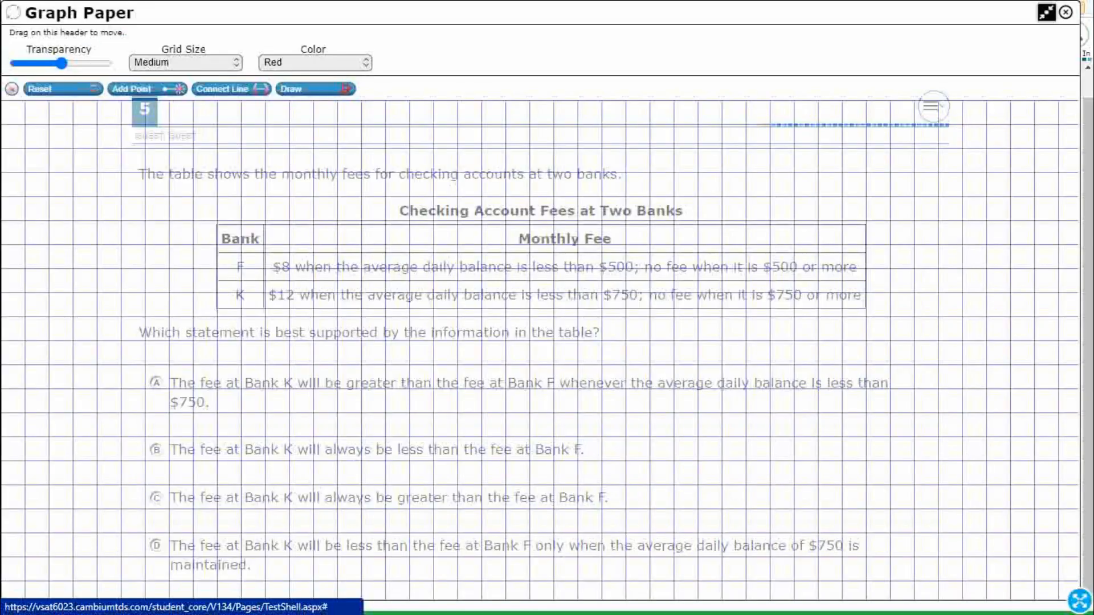
pyautogui.moveTo(63, 61); pyautogui.dragTo(103, 62)
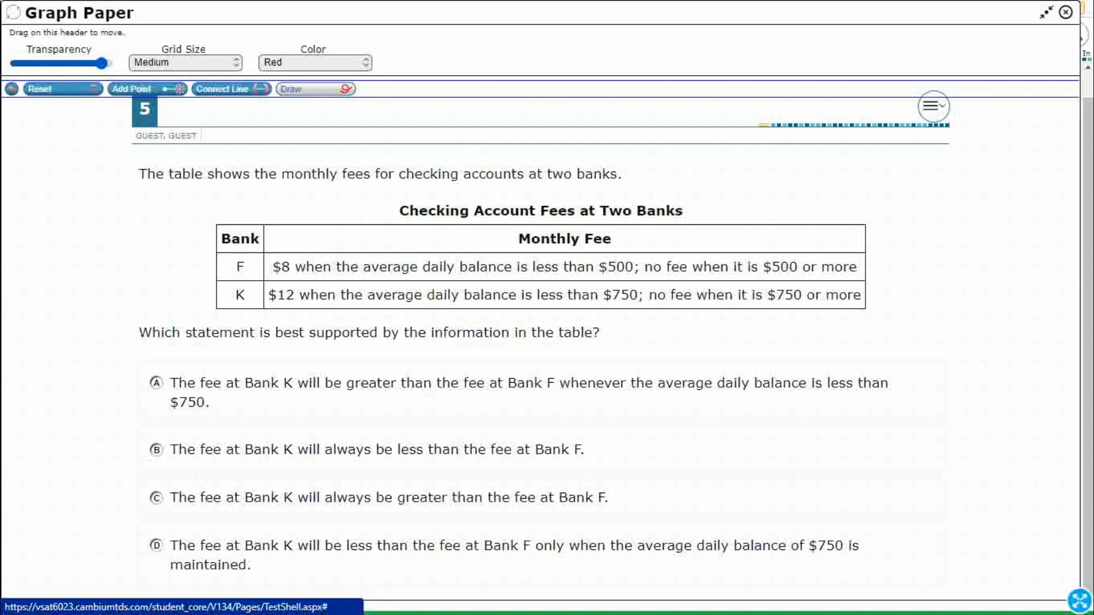
pyautogui.moveTo(32, 28)
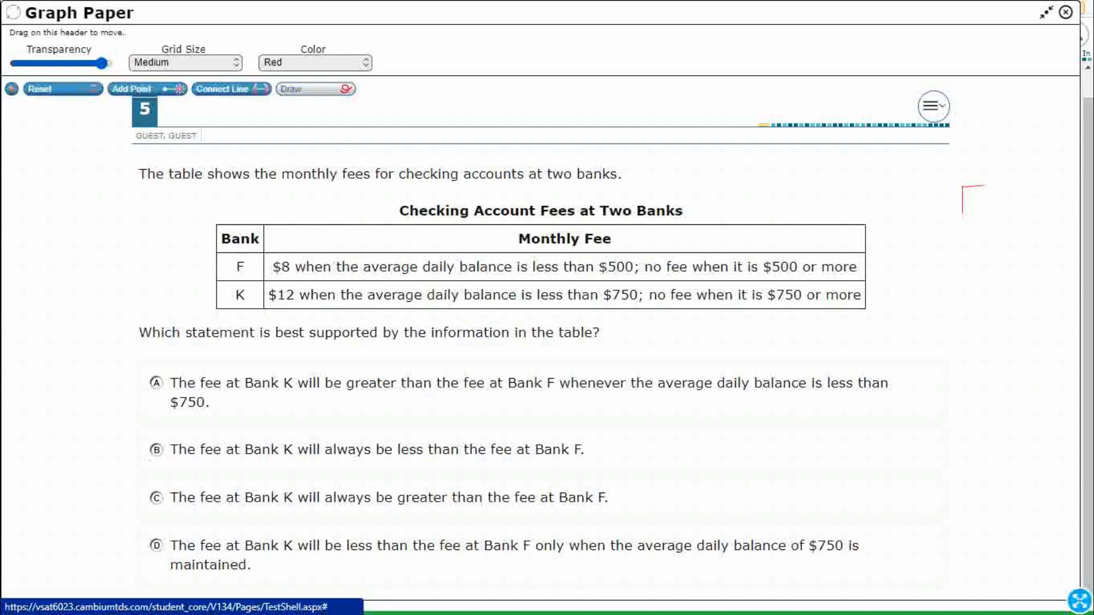
# Step: Draw a red Balance/F/K table, underline 'less than $750' in option A, and write <750
pyautogui.moveTo(973, 188); pyautogui.dragTo(994, 325)
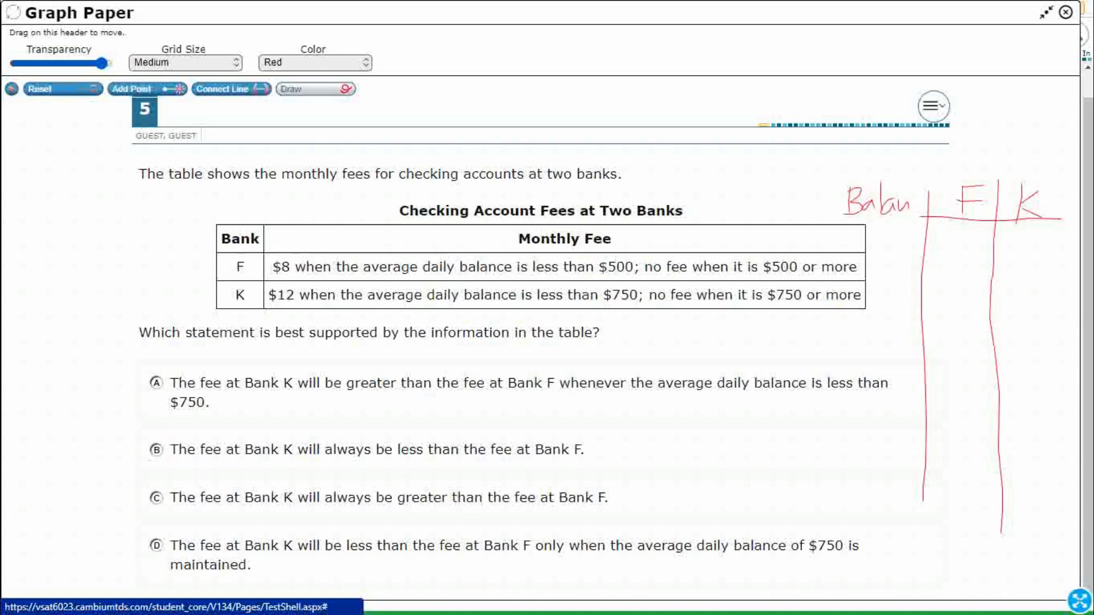
pyautogui.moveTo(900, 204); pyautogui.dragTo(928, 204)
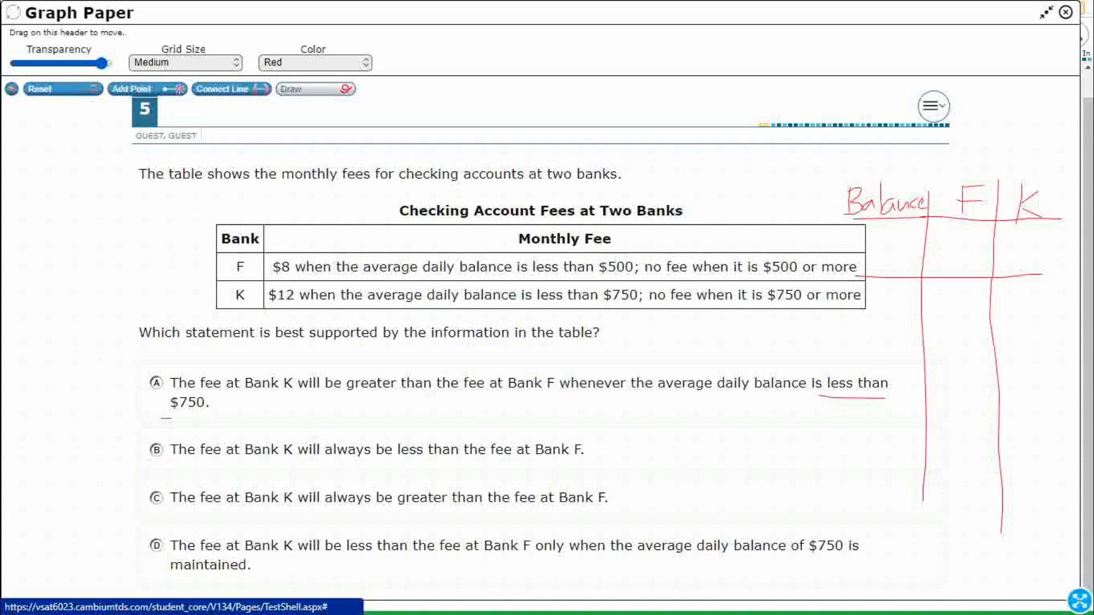
pyautogui.moveTo(164, 417); pyautogui.dragTo(217, 417)
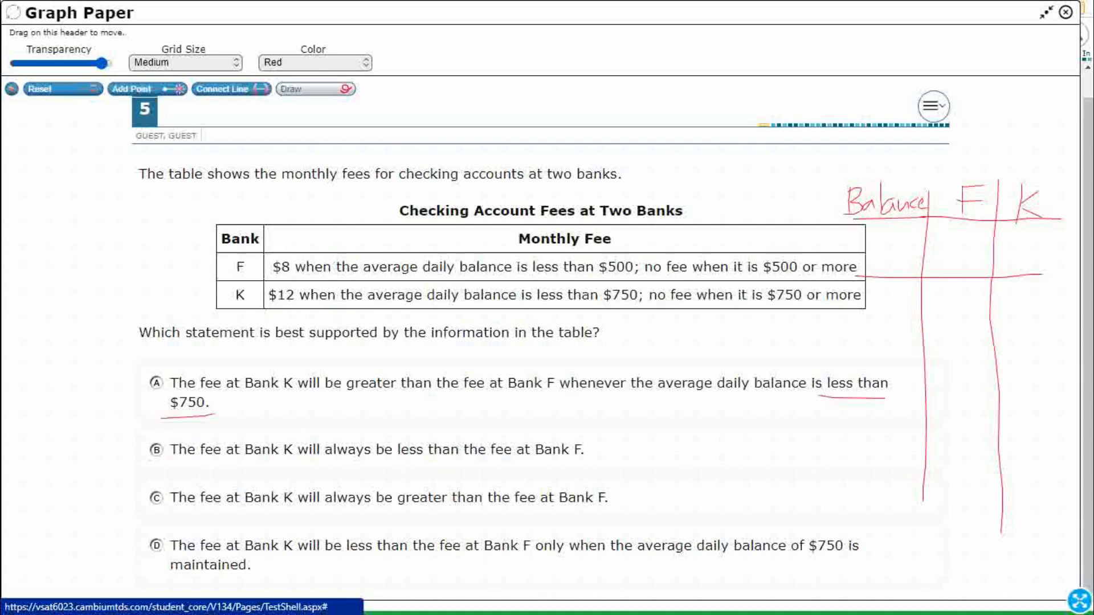
pyautogui.moveTo(875, 247); pyautogui.dragTo(893, 244)
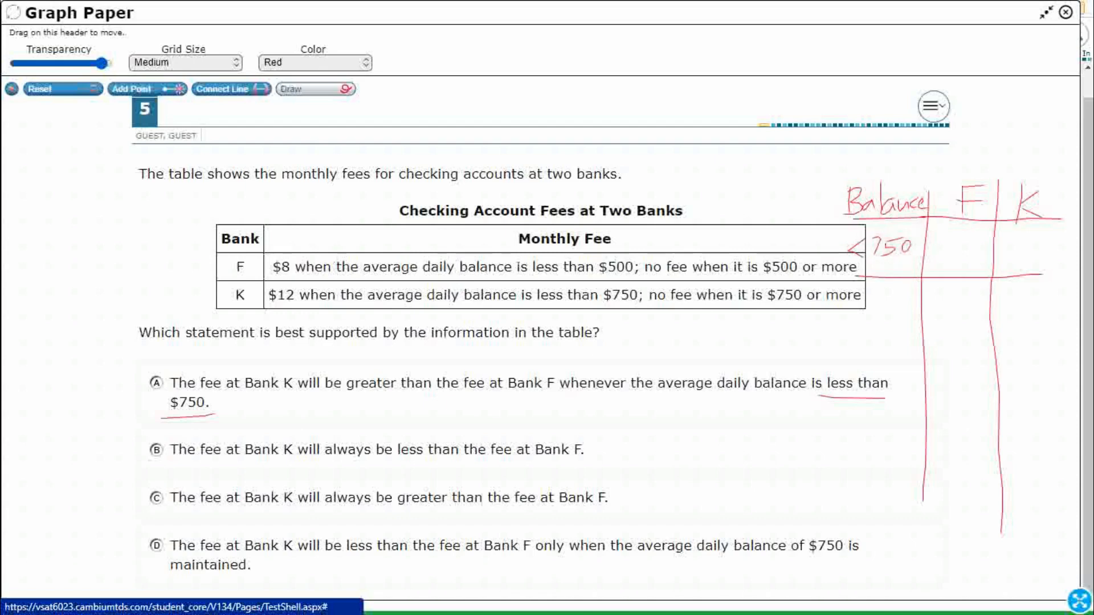
pyautogui.moveTo(32, 30)
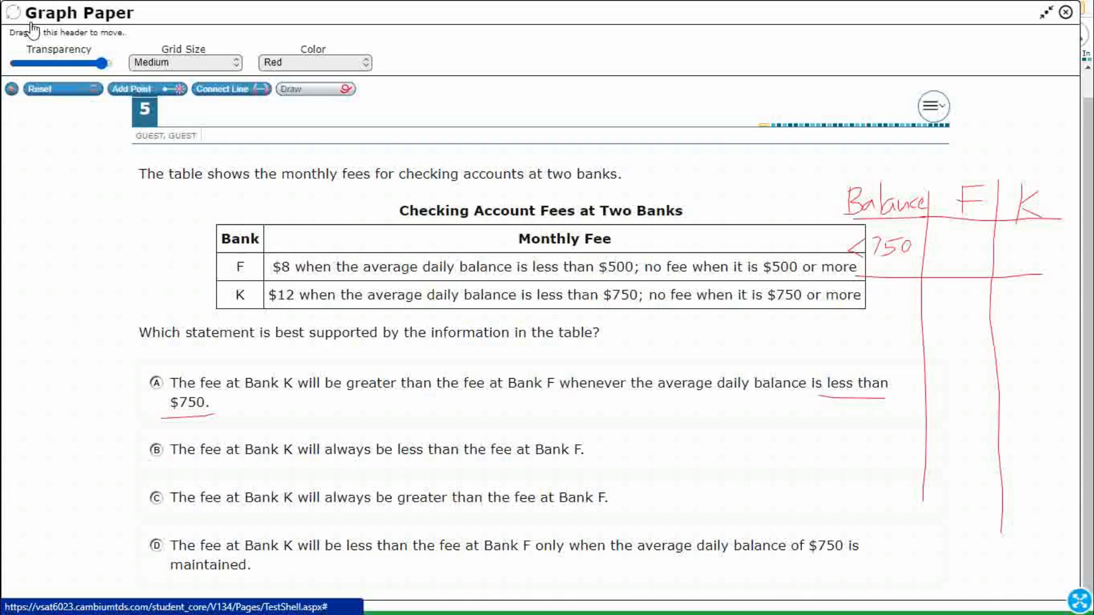
# Step: Write $8 under F and $12 under K, circle $500 and $750, and question option A
pyautogui.moveTo(608, 279); pyautogui.dragTo(628, 306)
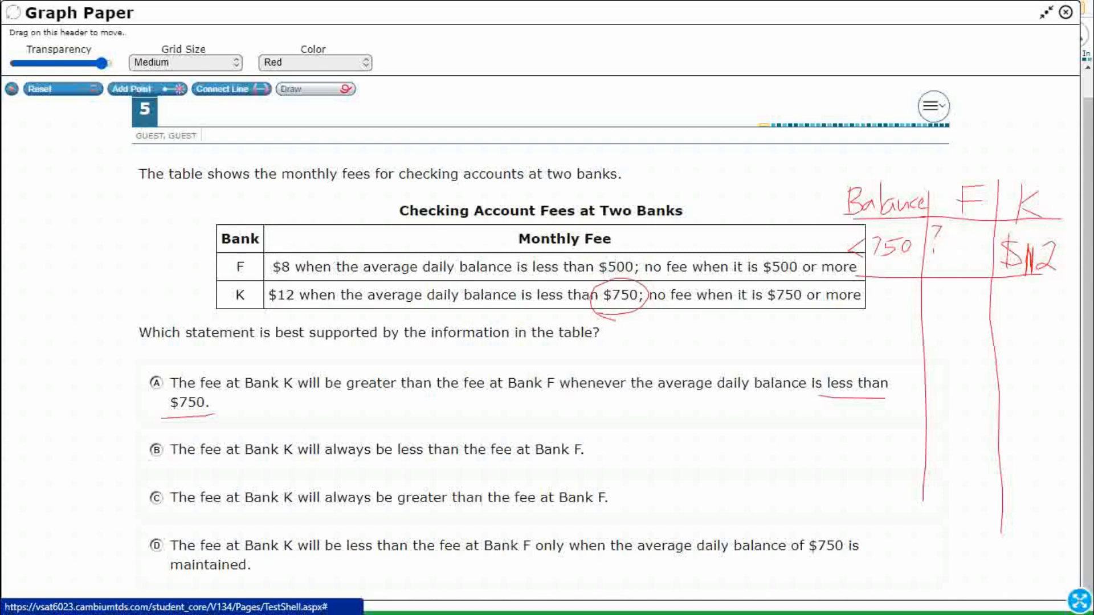
pyautogui.moveTo(946, 259); pyautogui.dragTo(953, 251)
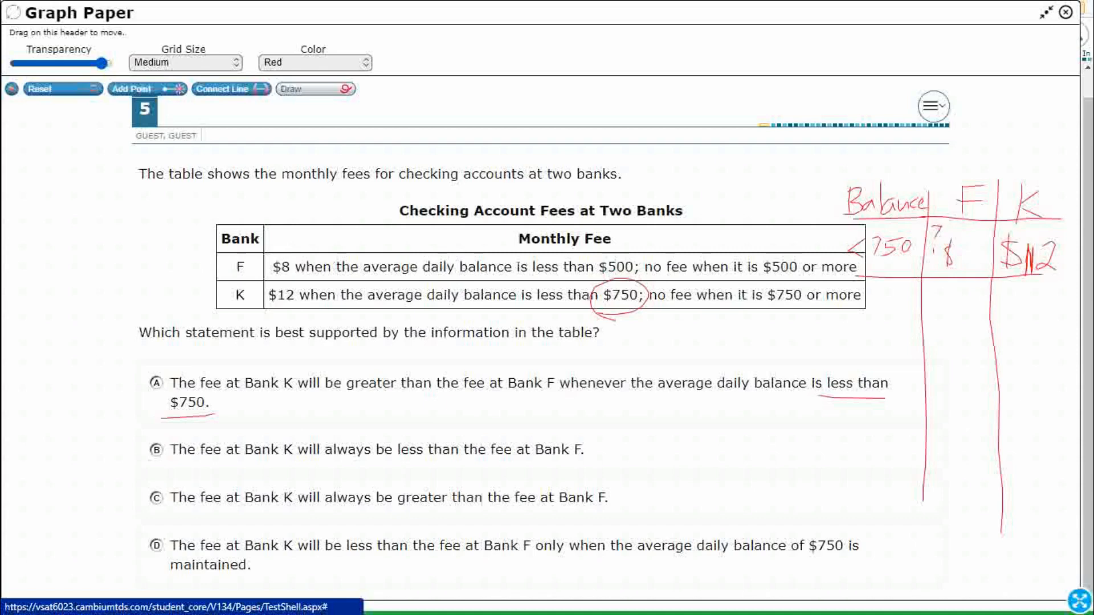
pyautogui.moveTo(596, 259); pyautogui.dragTo(634, 269)
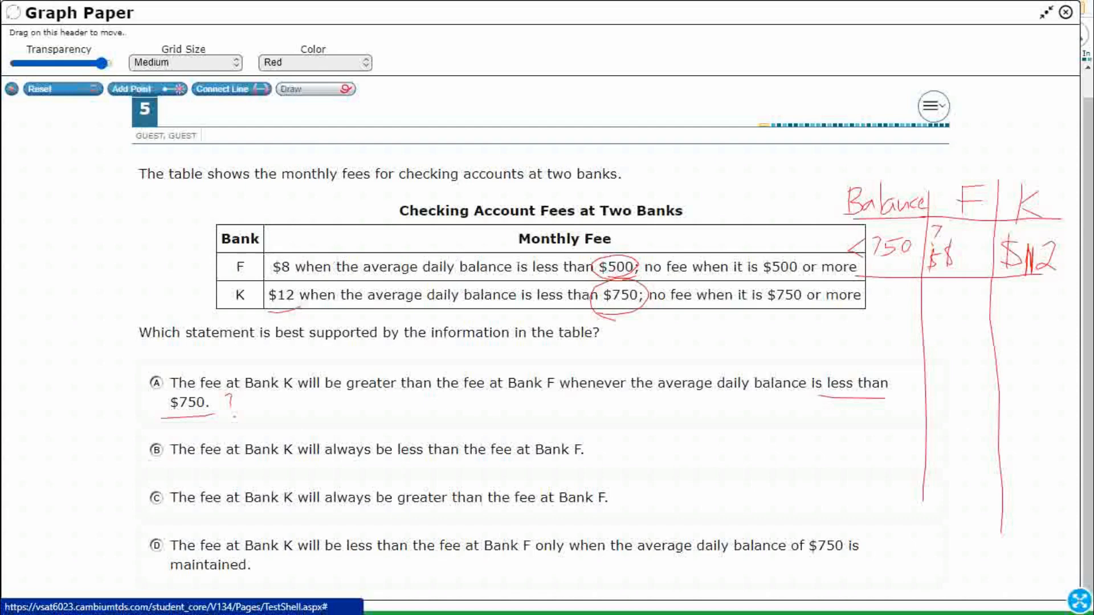
# Step: Circle Bank K's $12 and $750, strike out options B and C, and note $800
pyautogui.moveTo(265, 291); pyautogui.dragTo(300, 310)
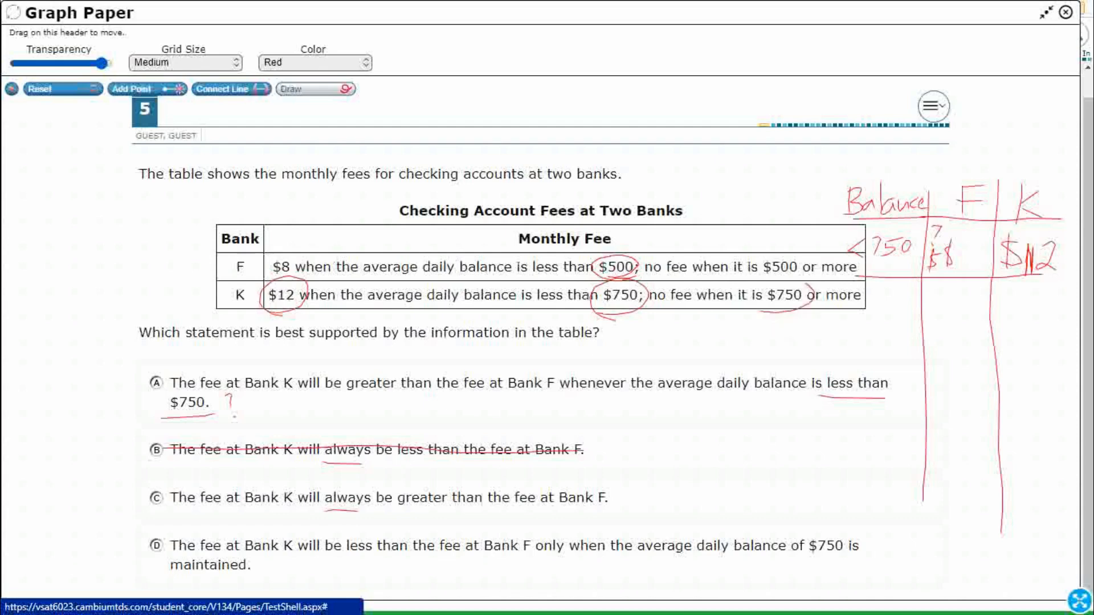
pyautogui.moveTo(642, 489); pyautogui.dragTo(659, 506)
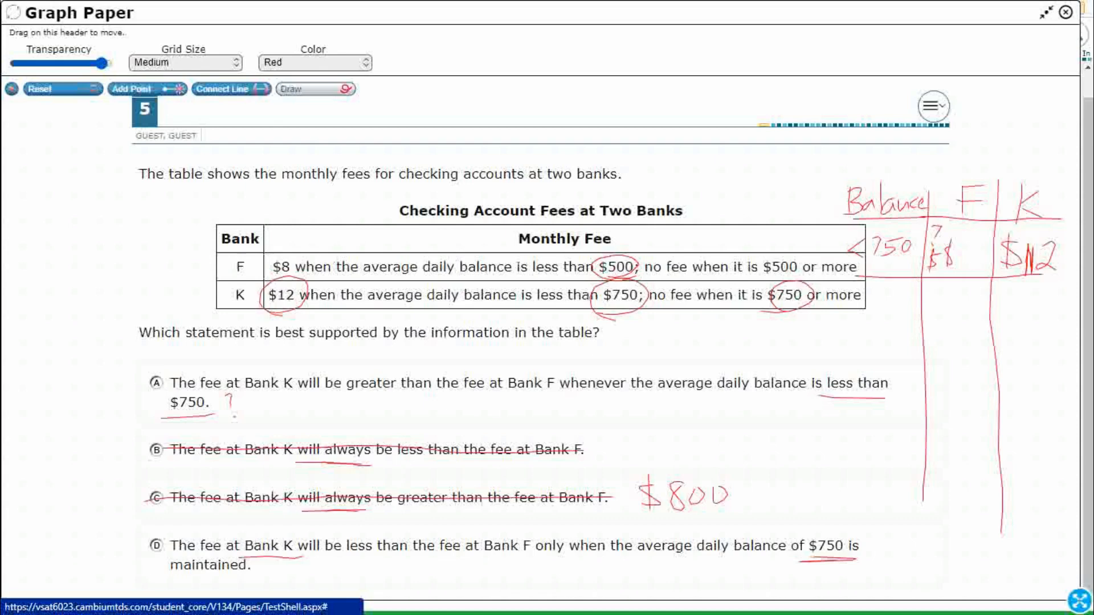
# Step: Mark option D wrong, close the Graph Paper, and select answer A
pyautogui.moveTo(335, 520); pyautogui.dragTo(363, 527)
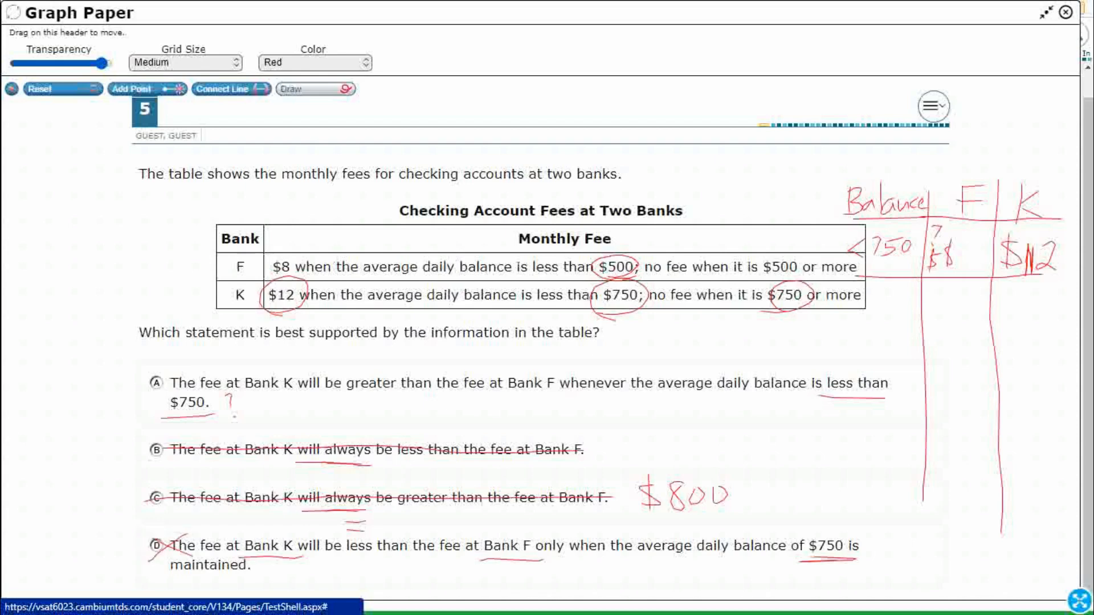
pyautogui.click(1061, 15)
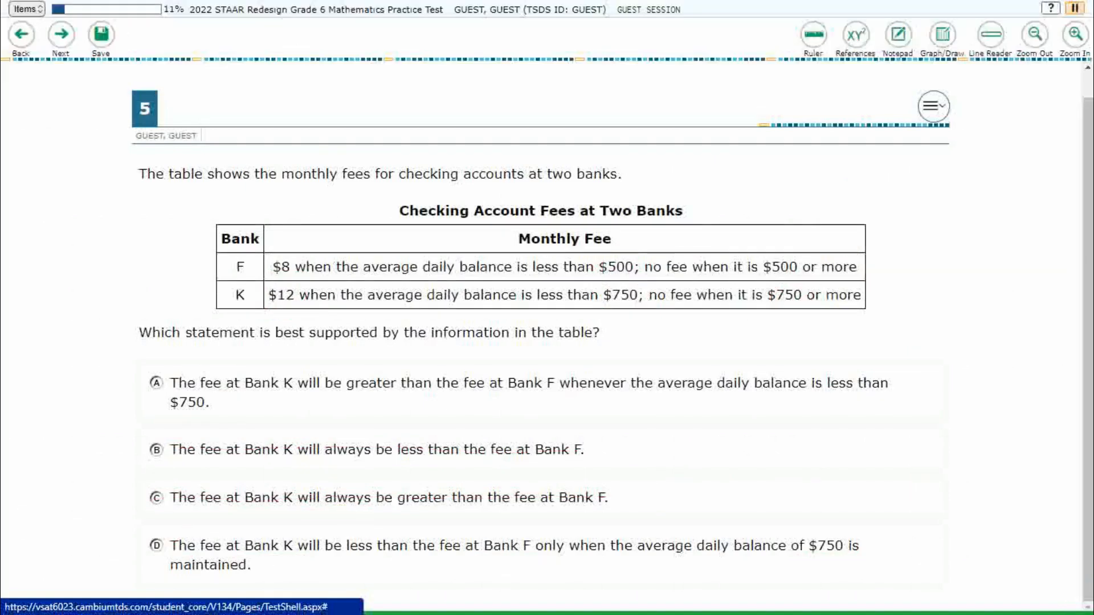
pyautogui.click(155, 383)
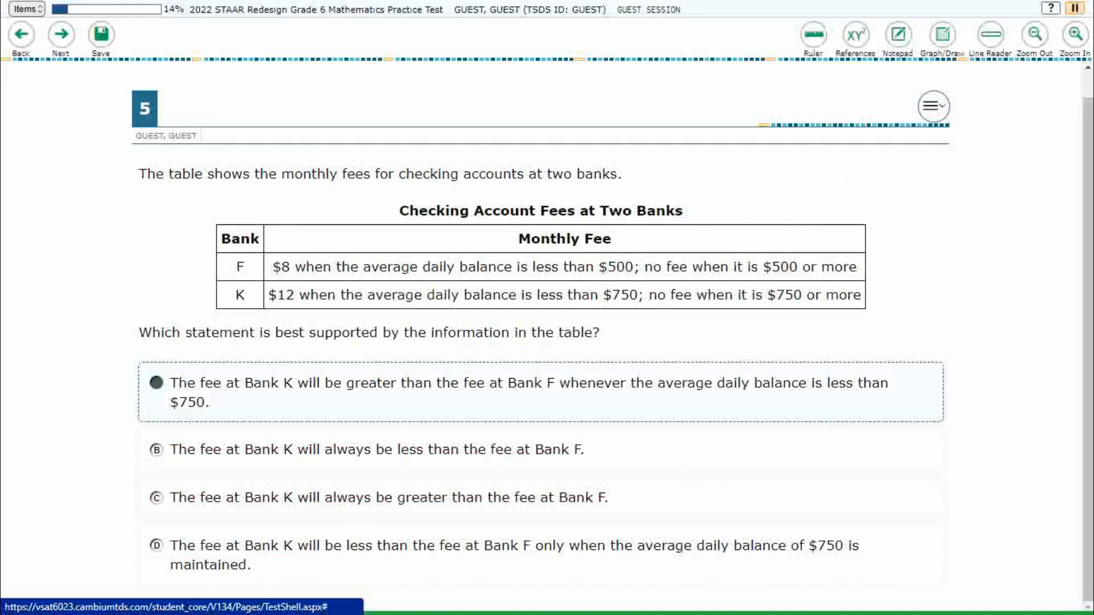